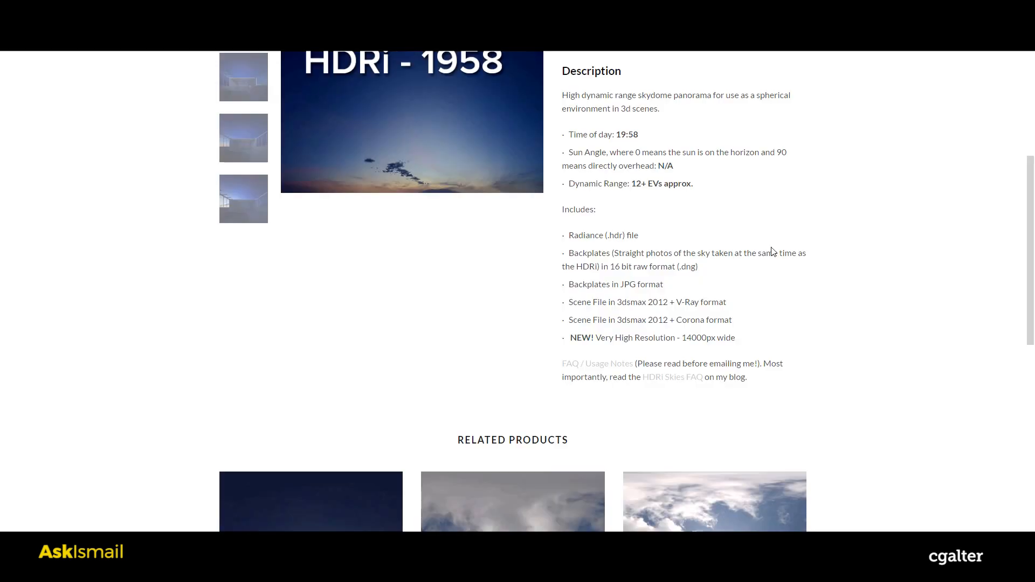
mouse_move(639, 361)
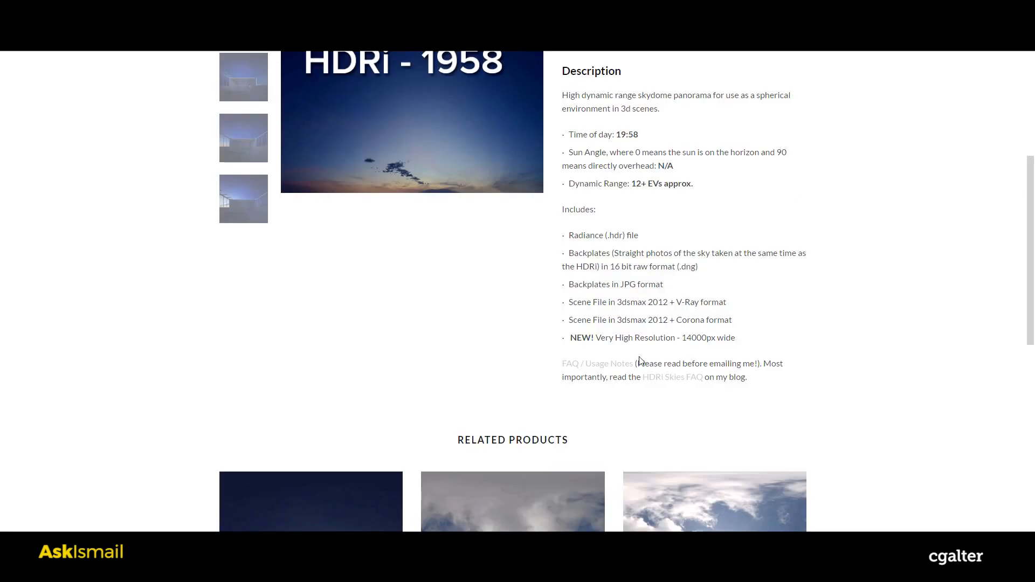
- Scroll the Viz-People HDRi v2 page showing the €50 price and free sample
scroll("up", 3)
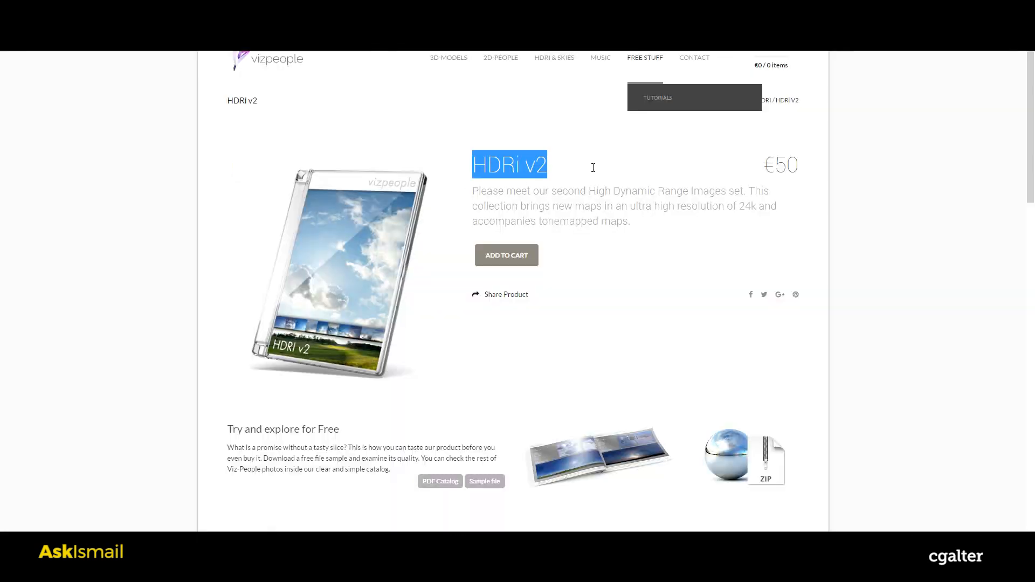
scroll("down", 3)
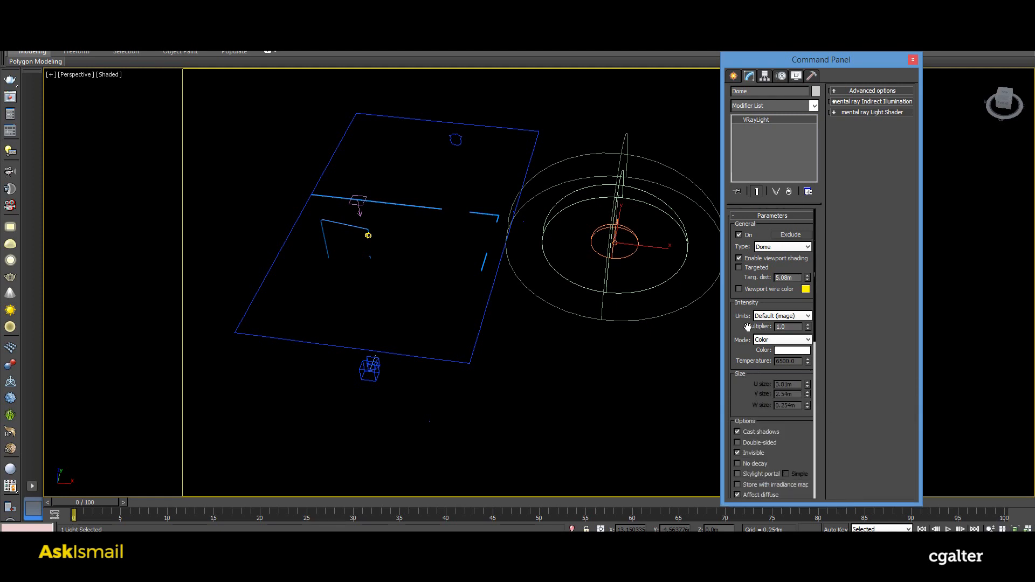
- Scroll the Dome VRayLight parameters down to the texture section using a VRayHDRI map
scroll("down", 3)
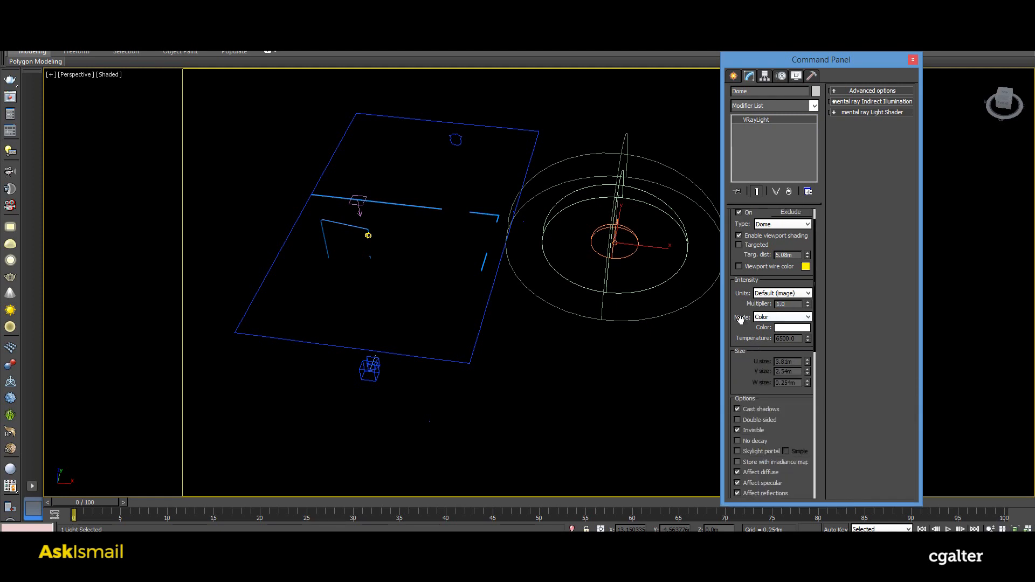
scroll("down", 3)
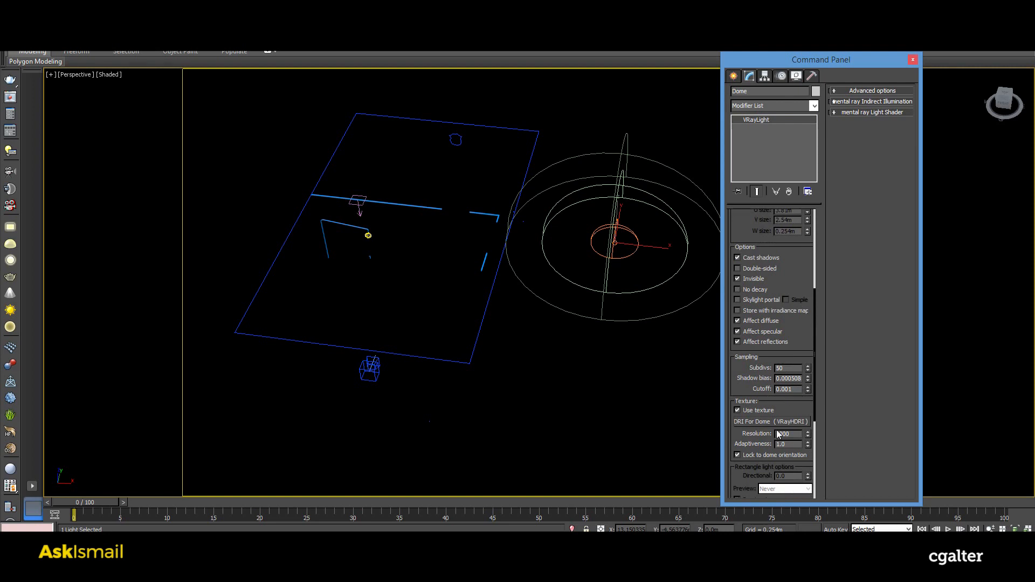
mouse_move(792, 260)
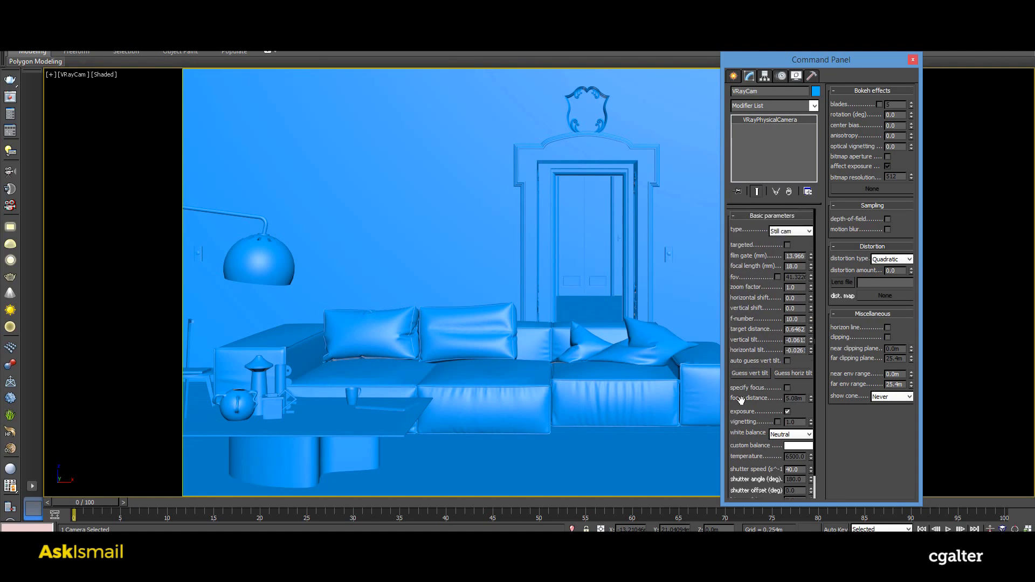
- Review the VRayPhysicalCamera's exposure, white balance and shutter settings in the VRayCam view
scroll("down", 3)
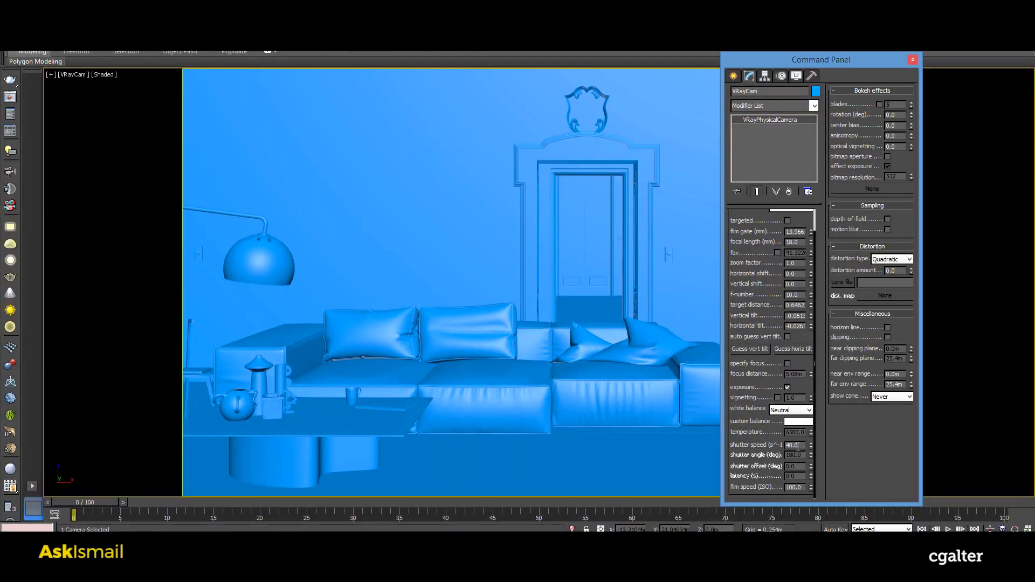
triple_click(792, 445)
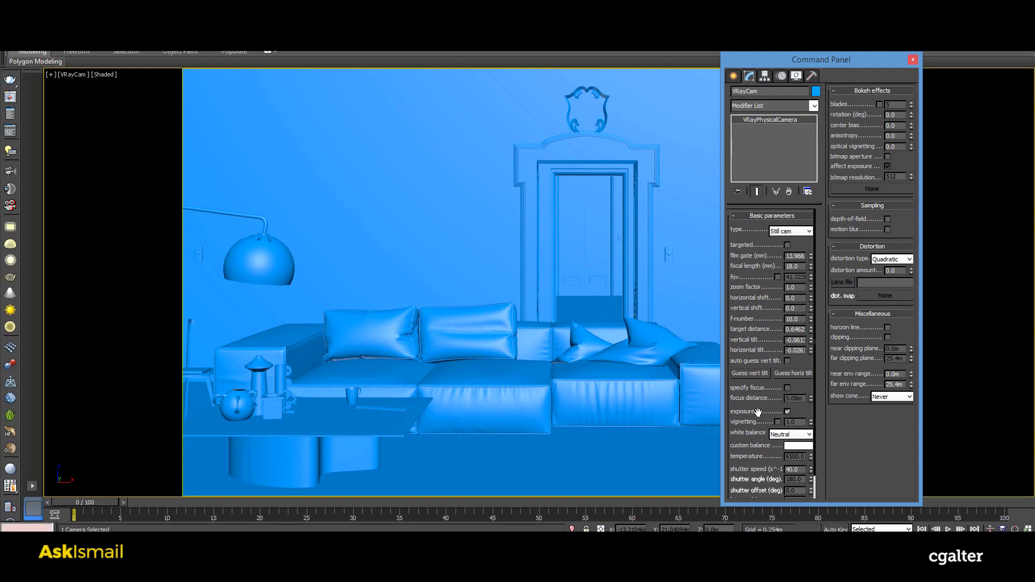
mouse_move(744, 352)
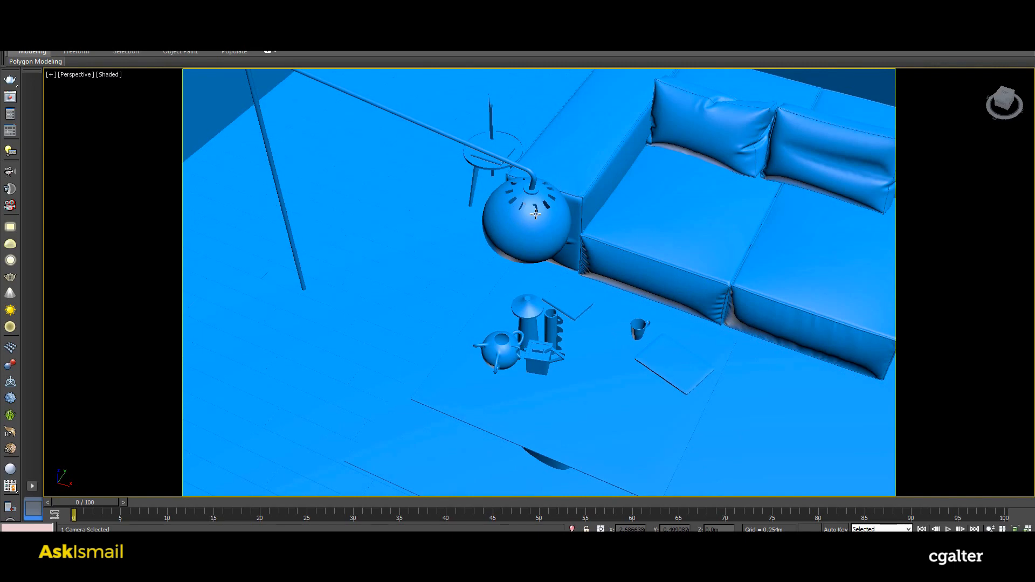
- Show the living room floor and sofa in wireframe in the Perspective viewport with F3
key("F3")
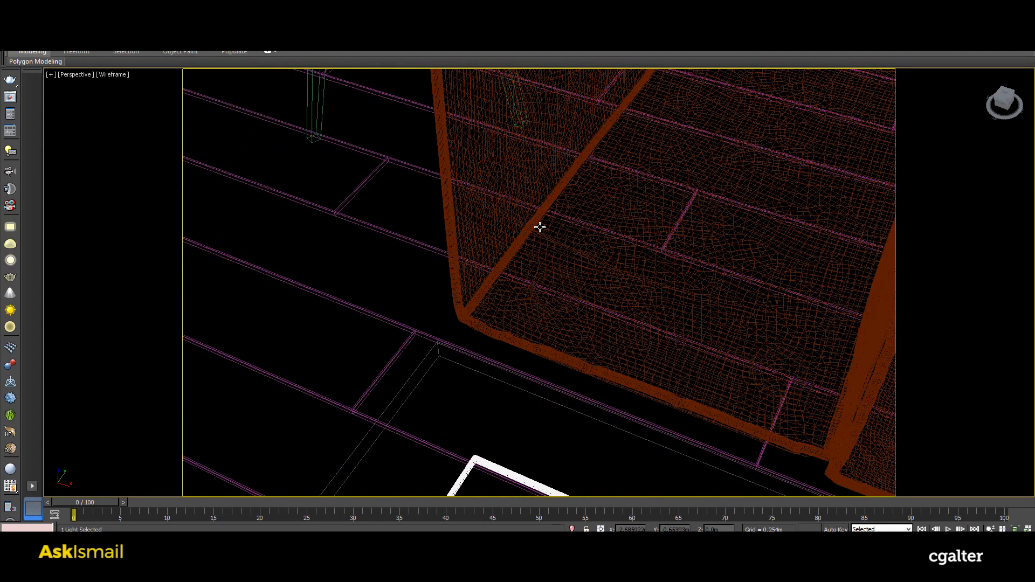